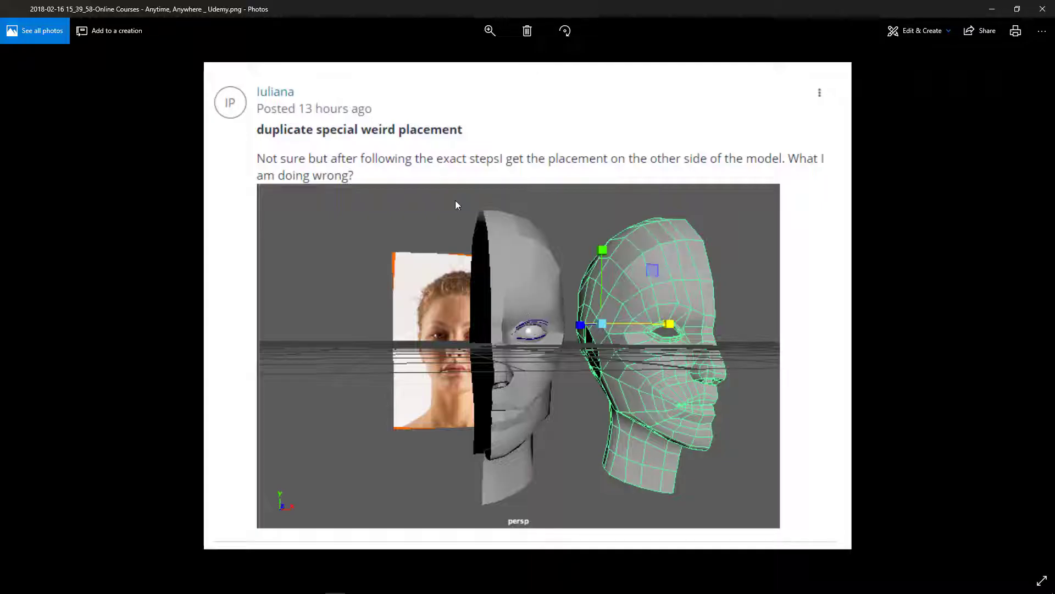
pyautogui.moveTo(683, 394)
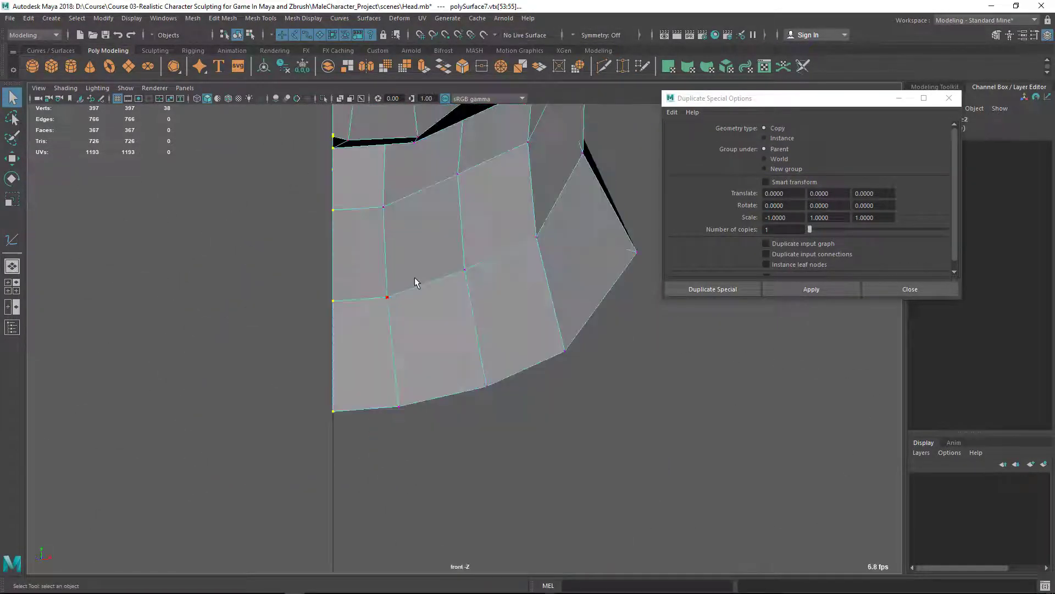
# Step: Close the Duplicate Special Options window without applying it
pyautogui.click(909, 289)
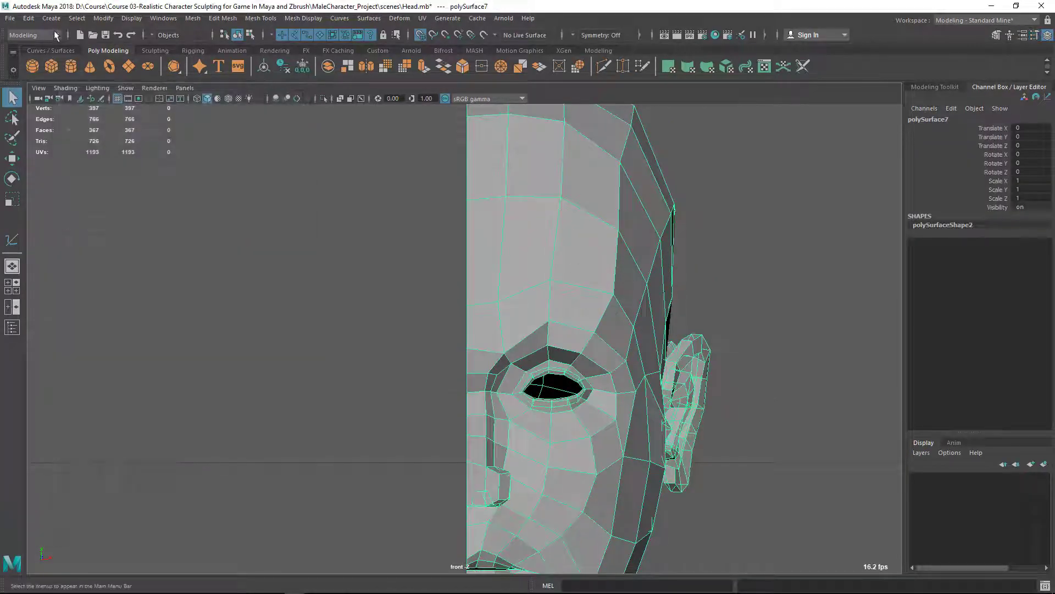
# Step: Reach the Mirror command in the Mesh menu for the half head
pyautogui.click(192, 19)
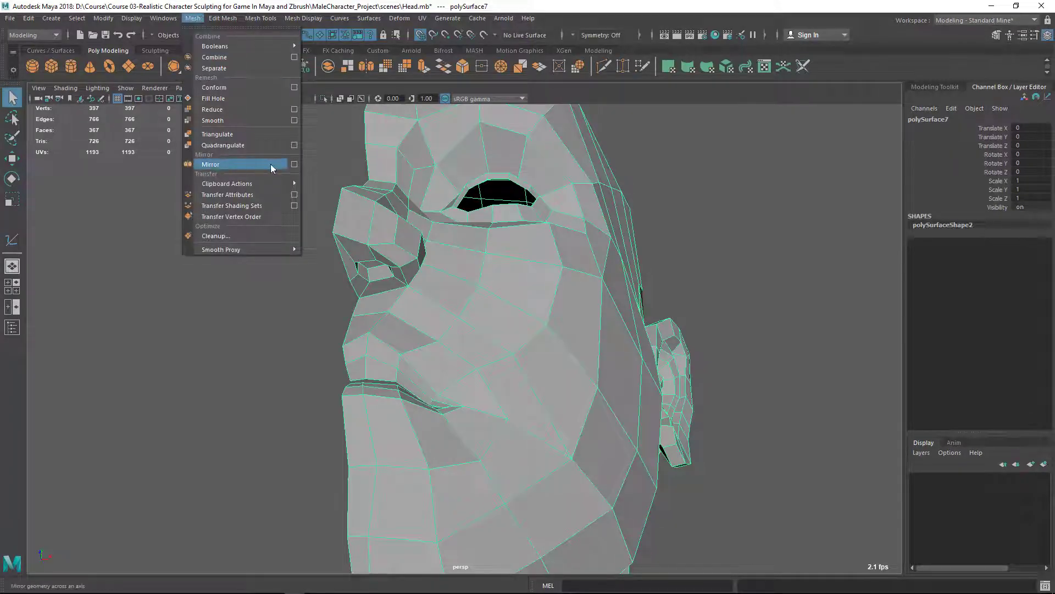
# Step: Mirror the half head across X, merging seam vertices into one full head
pyautogui.click(210, 163)
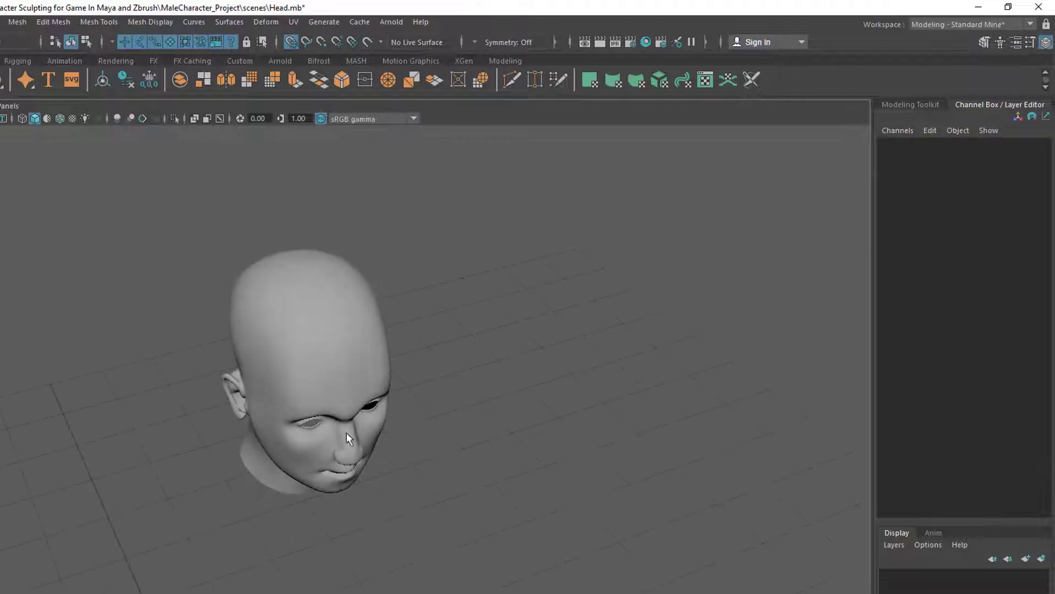